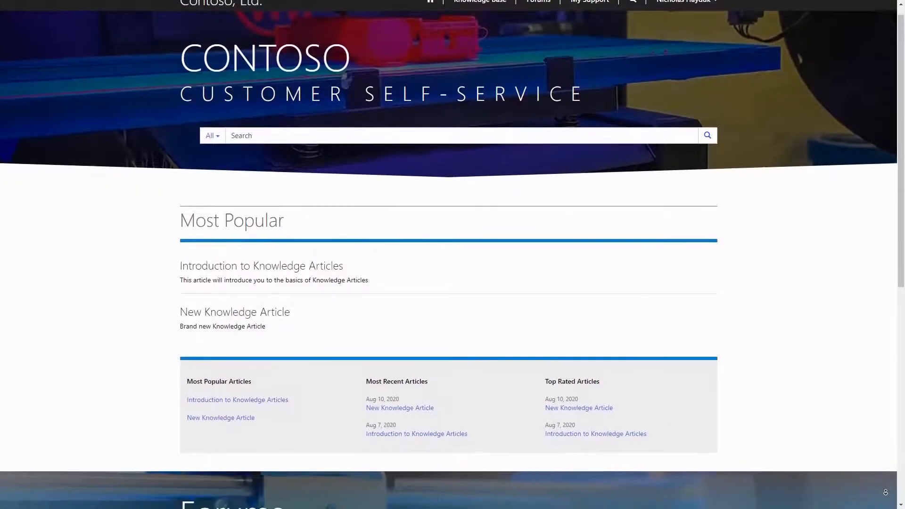
In Portal Management, browse the page templates, redirects, site markers and entity lists records.
scroll("down", 3)
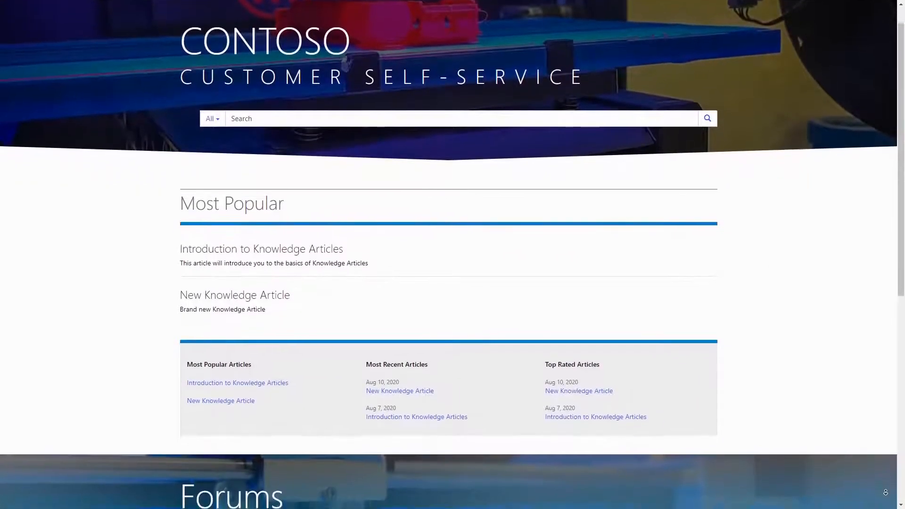
scroll("down", 3)
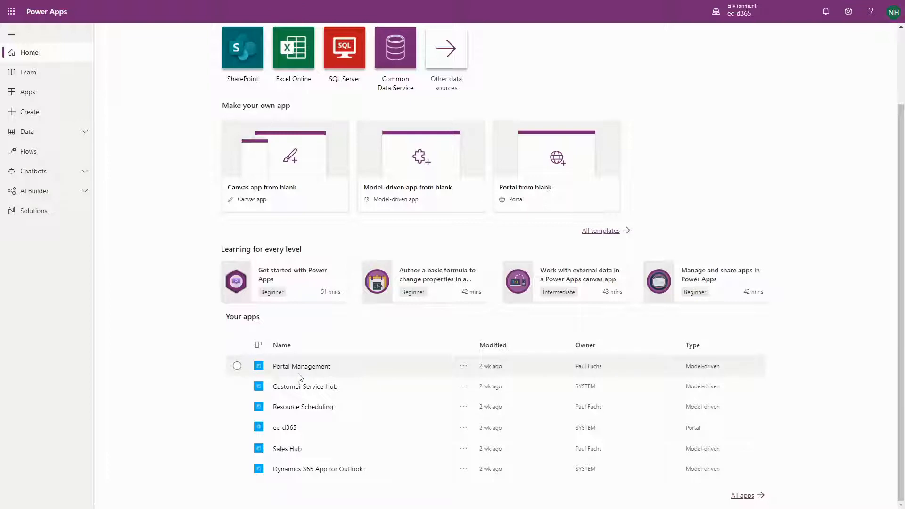
mouse_move(336, 378)
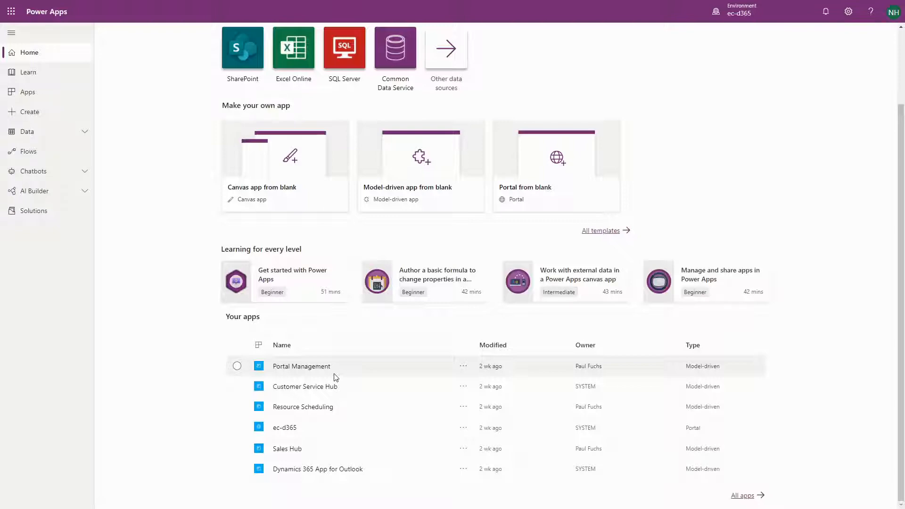
left_click(301, 366)
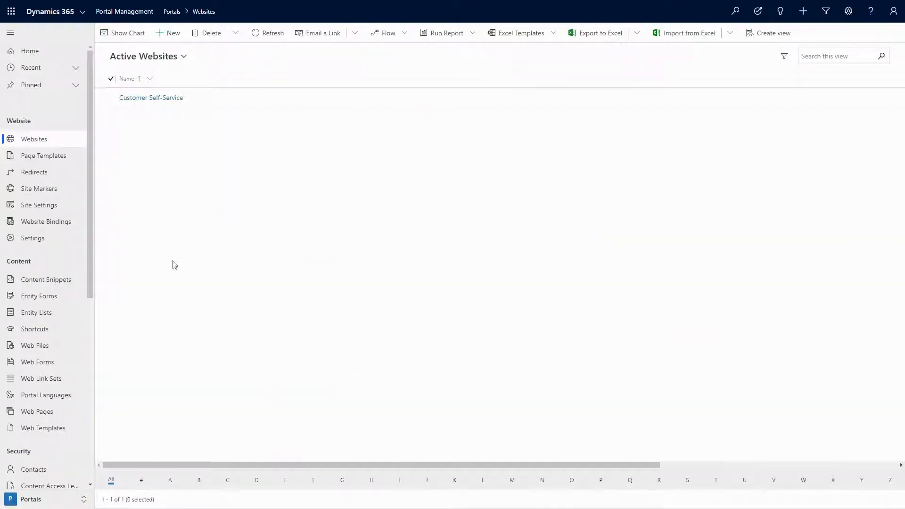
left_click(43, 155)
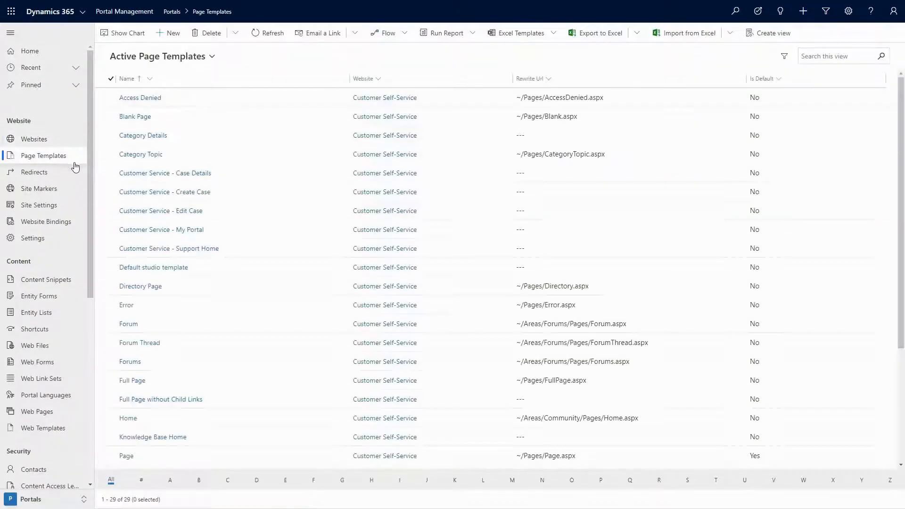
left_click(34, 172)
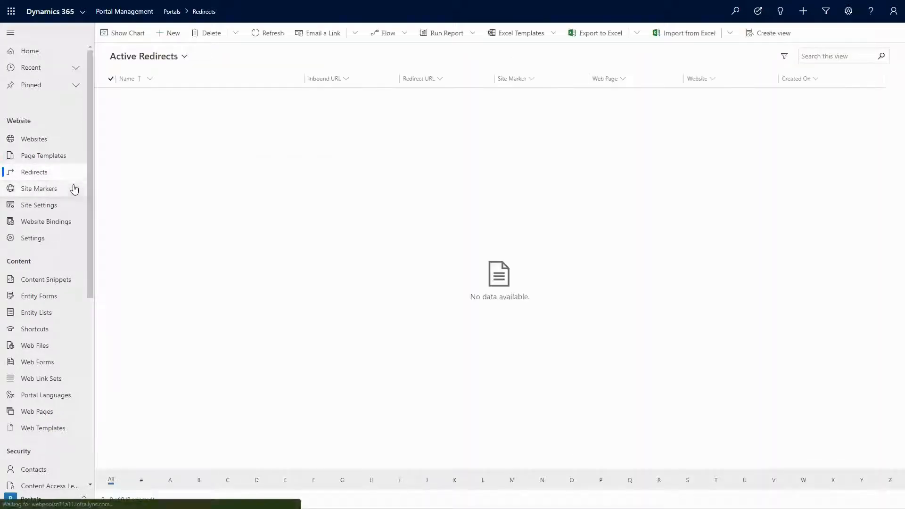
left_click(39, 188)
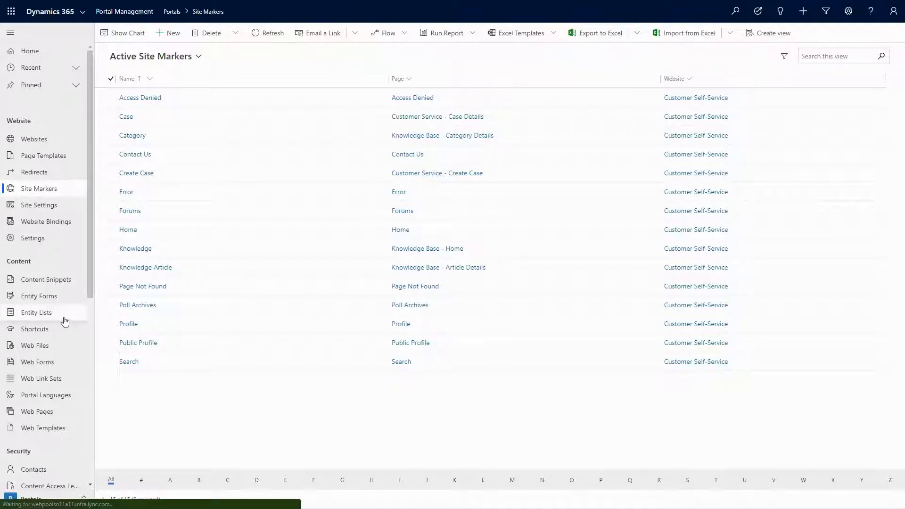
left_click(38, 295)
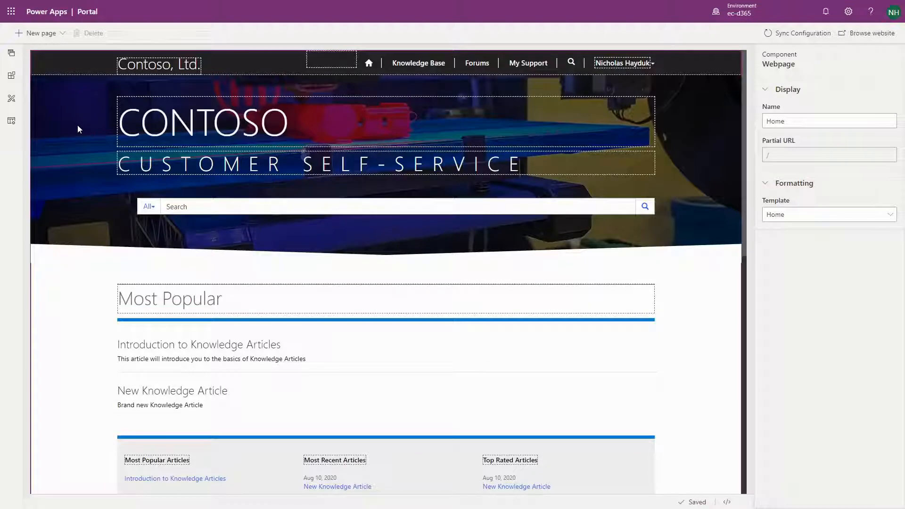
Peek at the Pages list, try right-aligning CONTOSO, restore left alignment, then view new-page layouts.
left_click(10, 53)
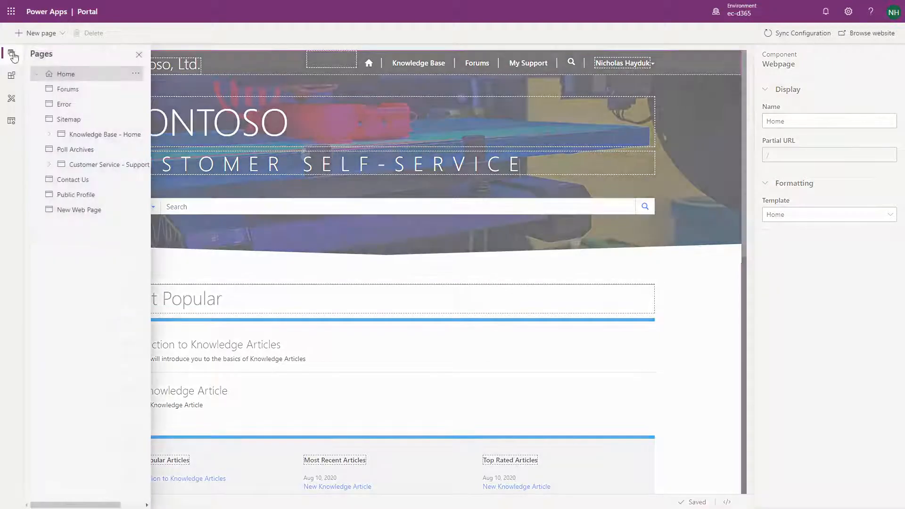
left_click(11, 52)
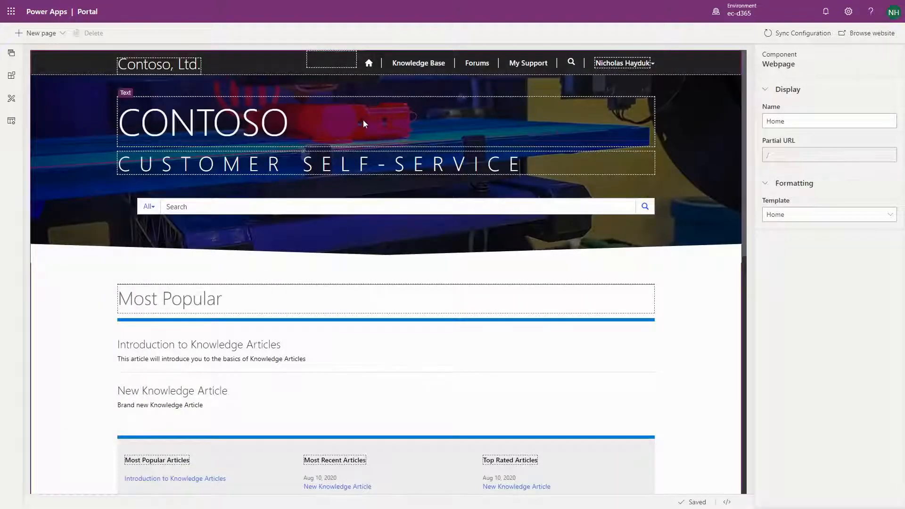
left_click(793, 125)
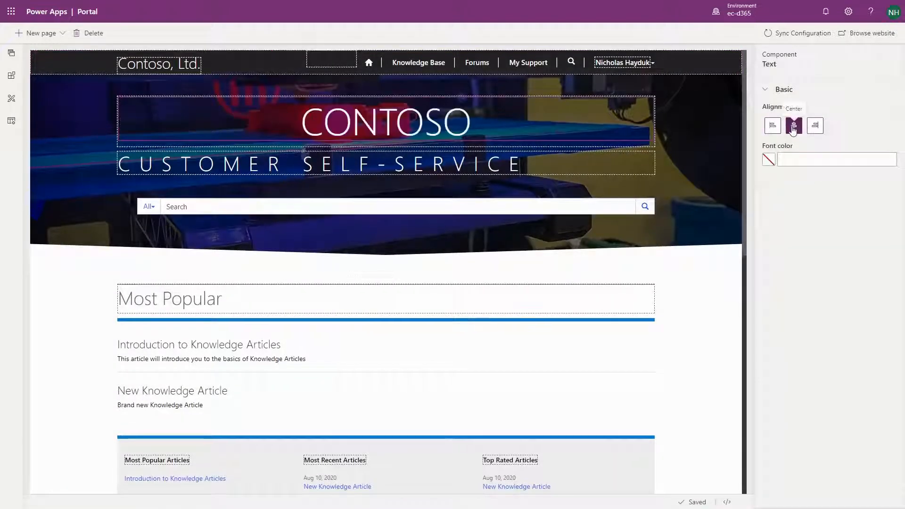
left_click(771, 126)
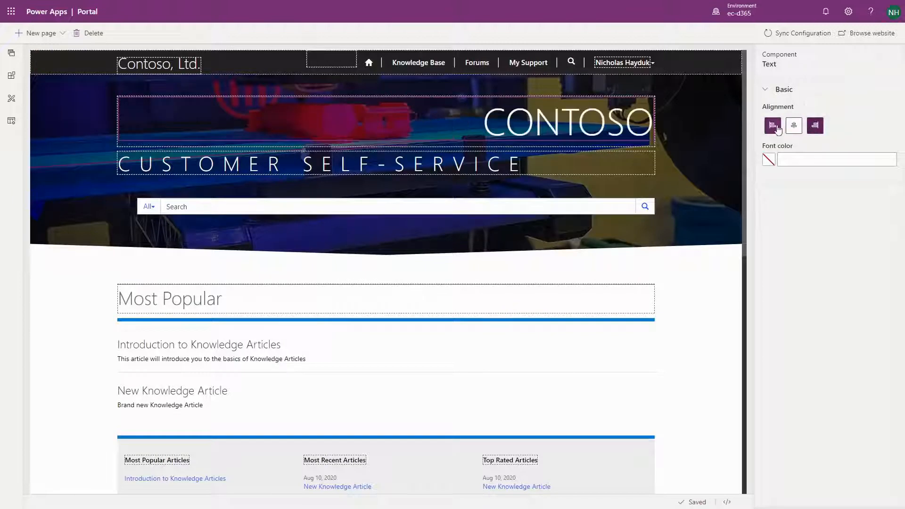
left_click(772, 126)
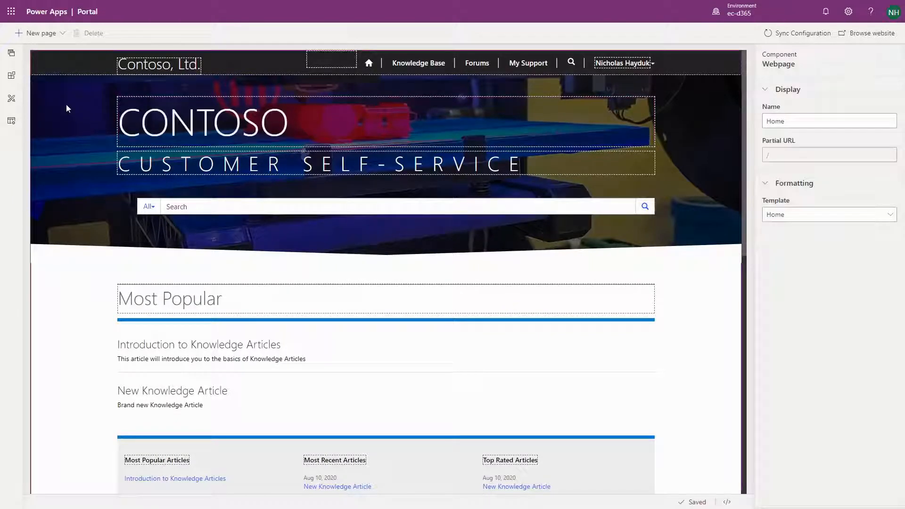
left_click(37, 33)
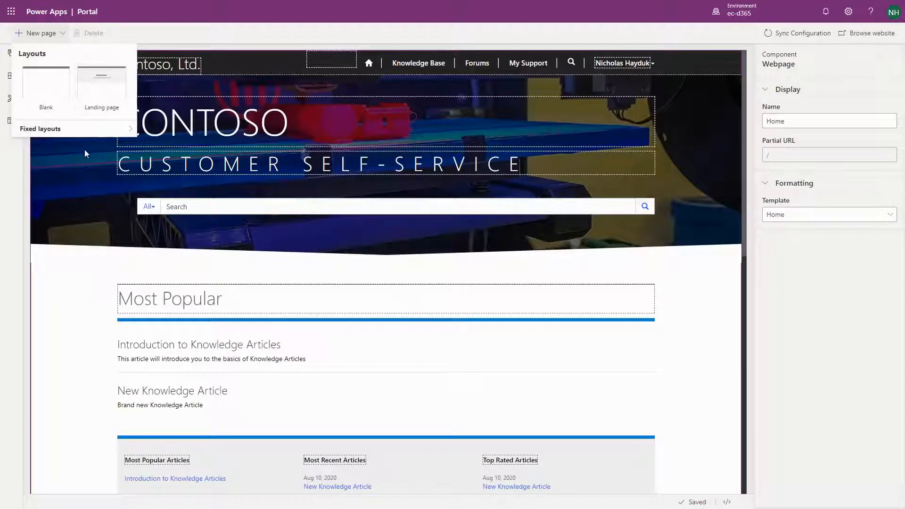
left_click(10, 90)
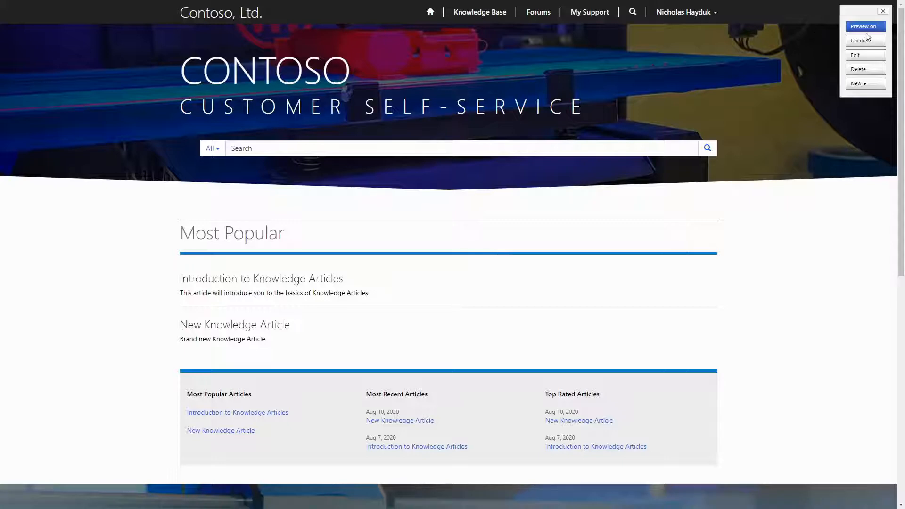
mouse_move(872, 72)
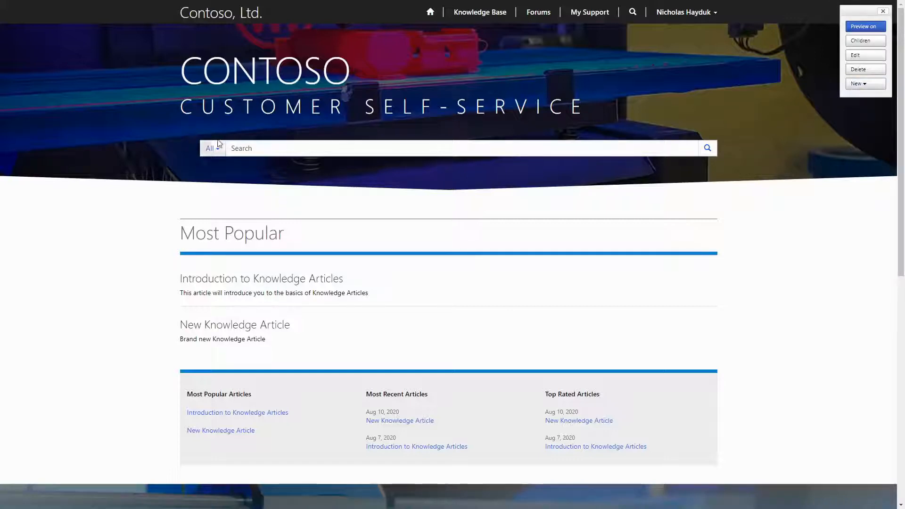
mouse_move(202, 138)
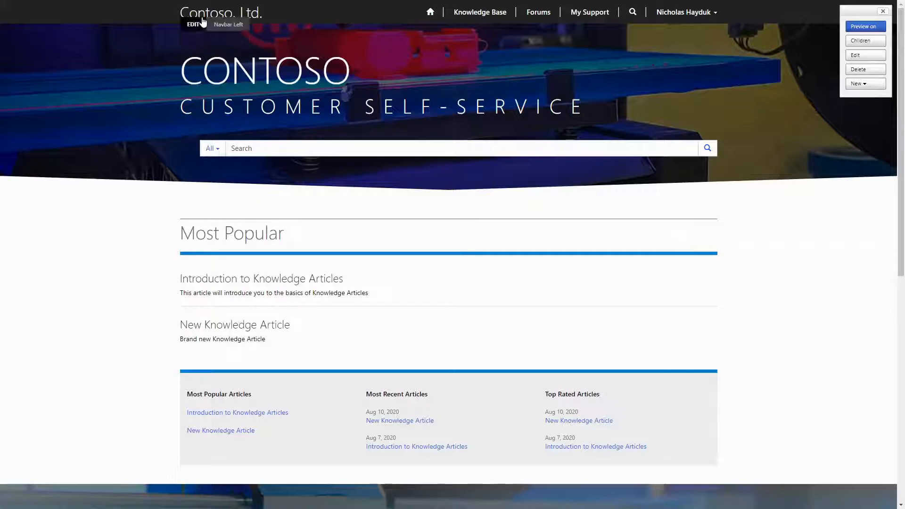
mouse_move(430, 11)
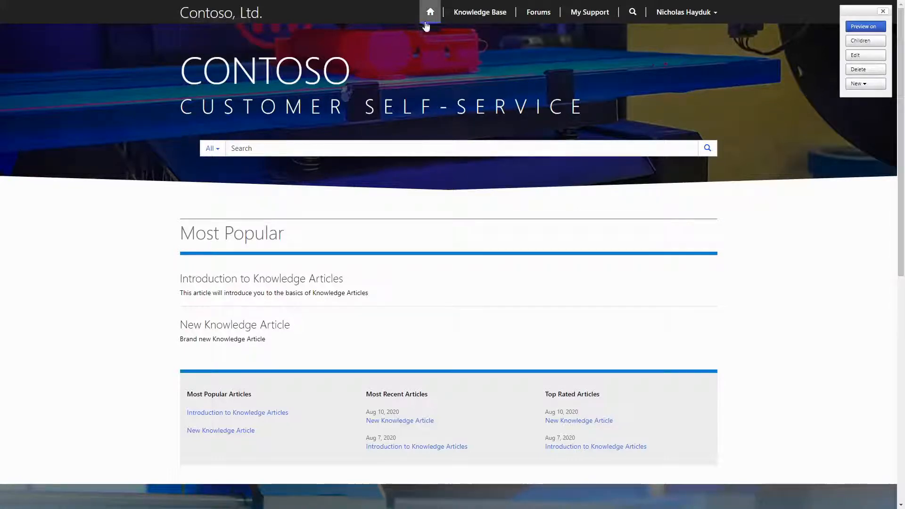
left_click(864, 55)
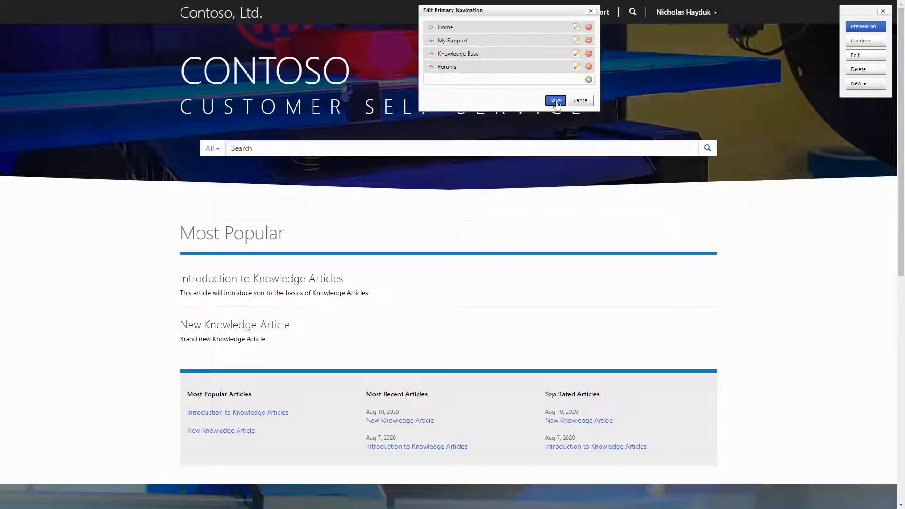
left_click(554, 100)
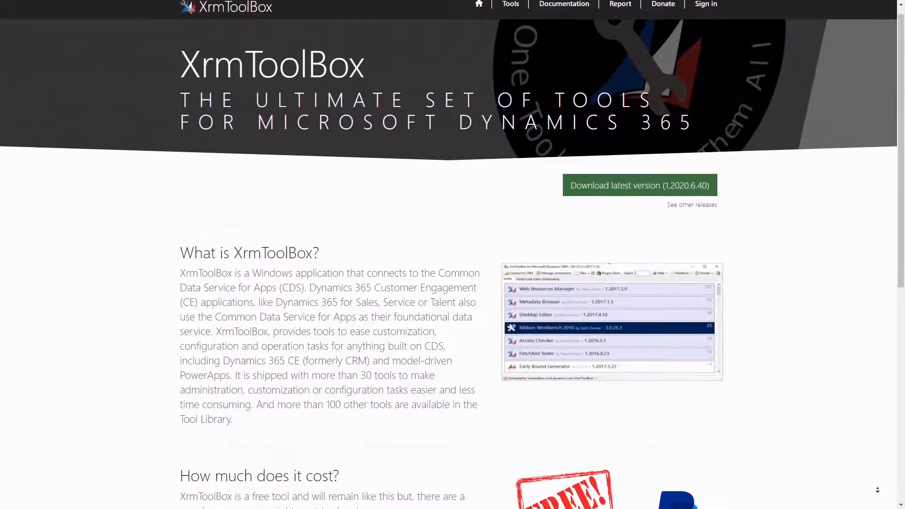
scroll("down", 3)
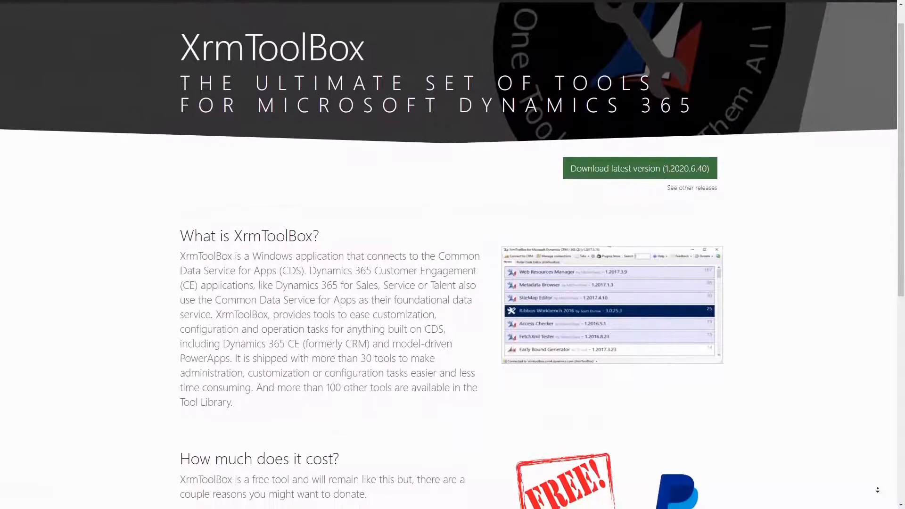
scroll("down", 3)
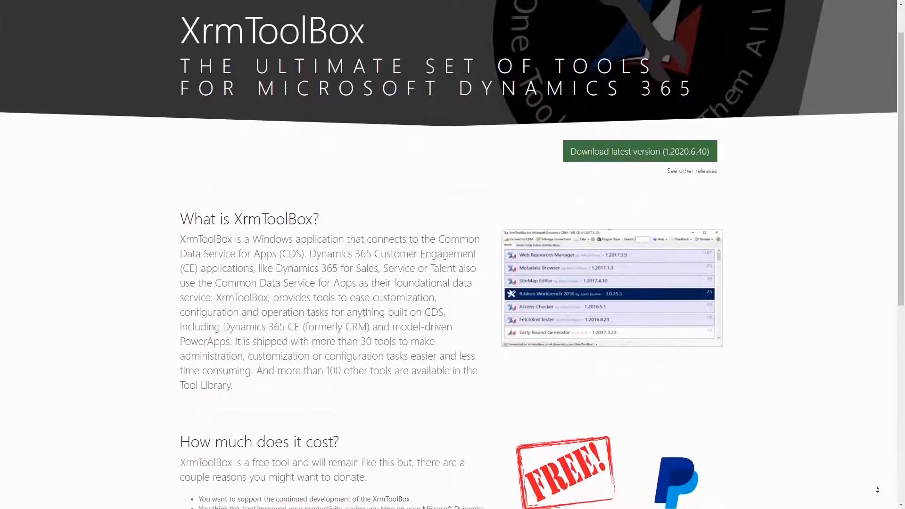
scroll("down", 3)
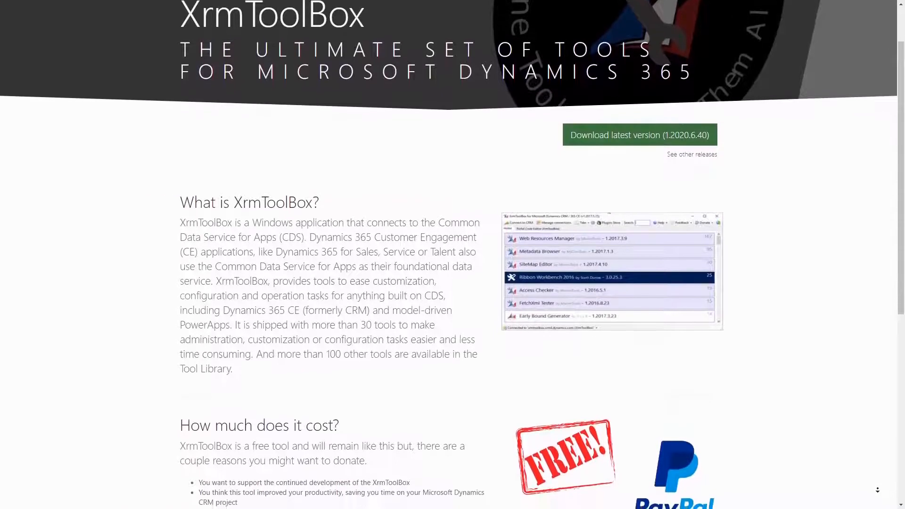
scroll("down", 3)
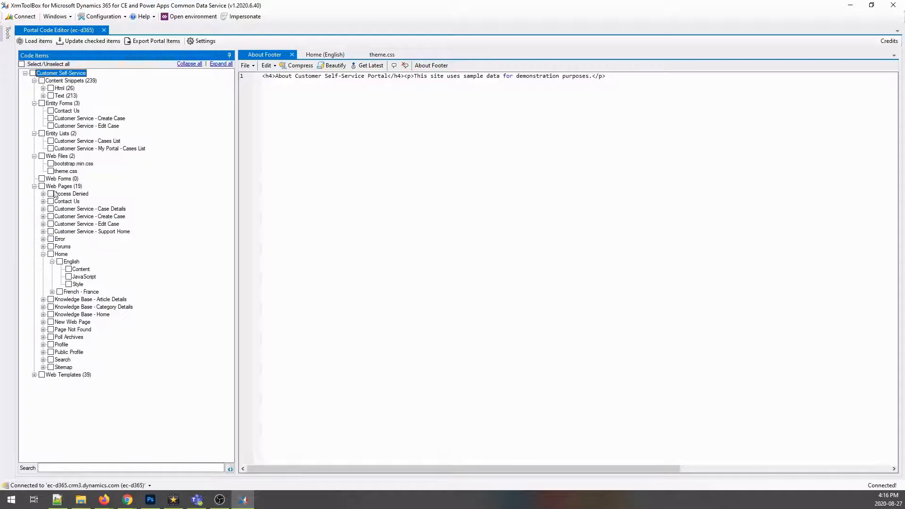
Collapse Web Pages, tick all remaining code item categories, and view the theme.css stylesheet.
left_click(34, 186)
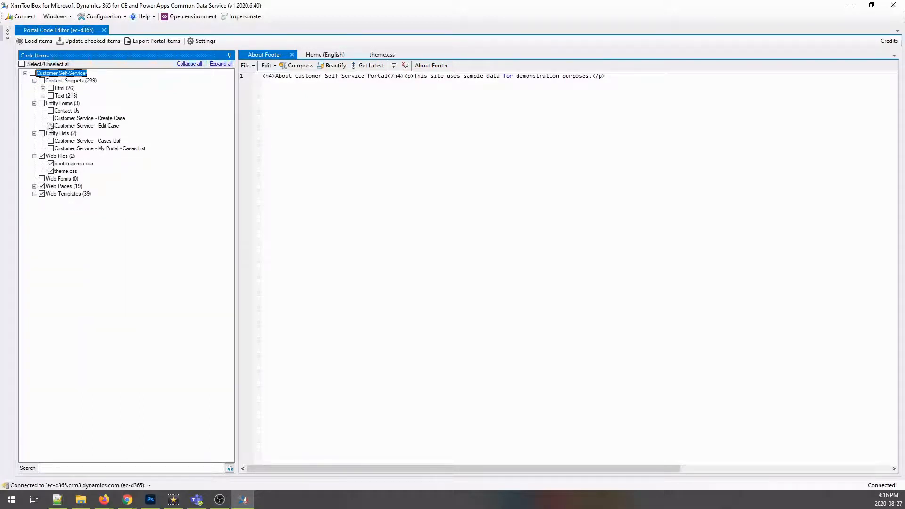
left_click(41, 103)
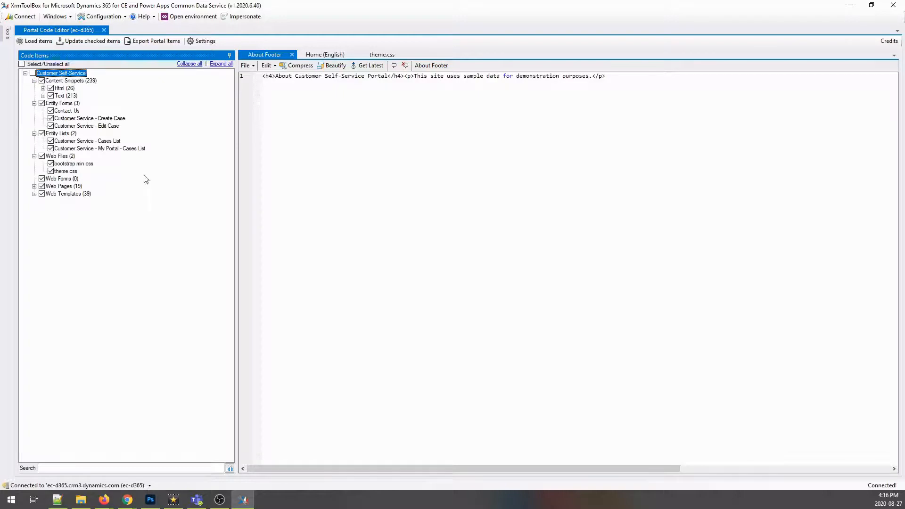
left_click(324, 54)
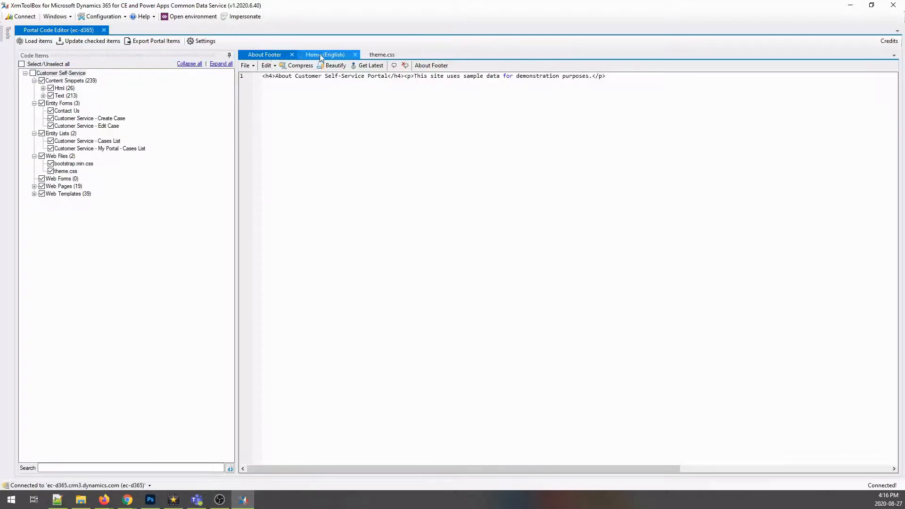
left_click(381, 54)
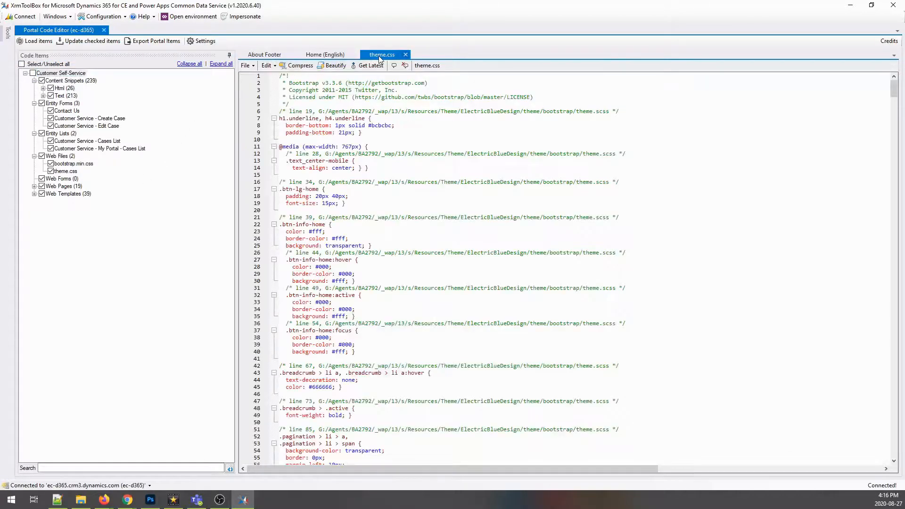
left_click(279, 139)
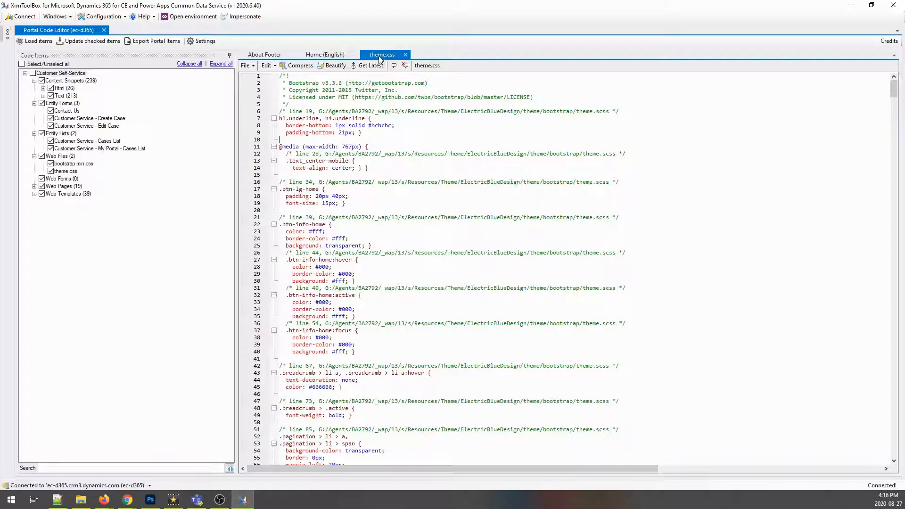